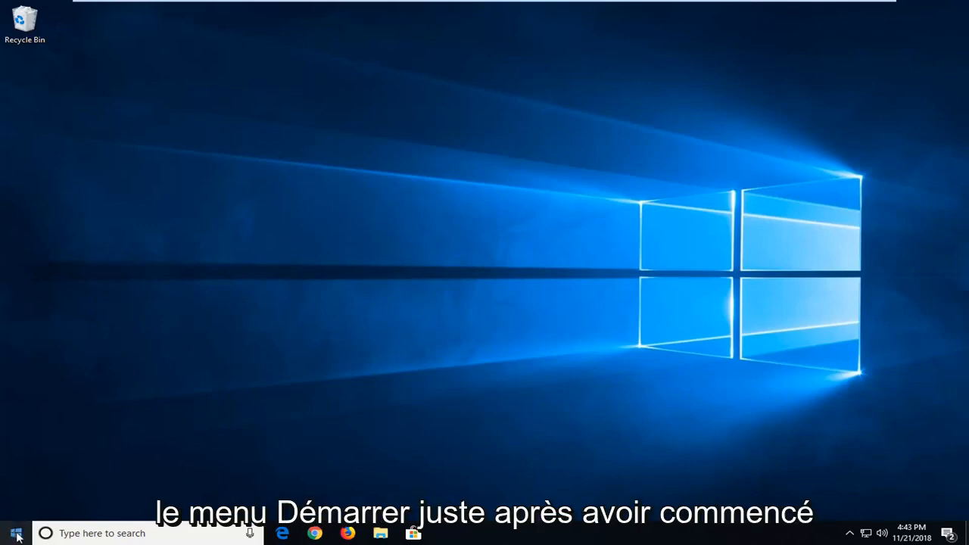
Step: Search the Start menu for 'windows pow' so Windows PowerShell shows as best match
left_click(15, 534)
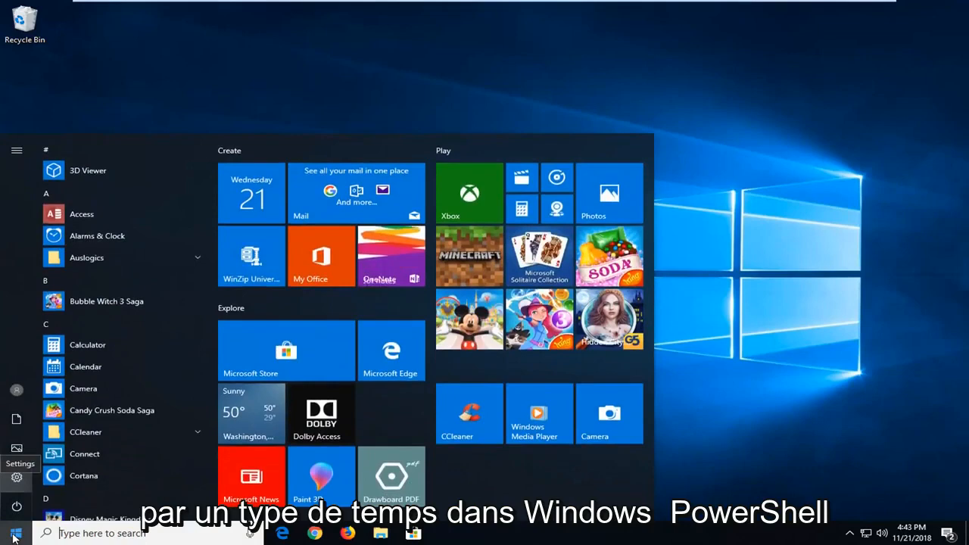
type("windows powershell")
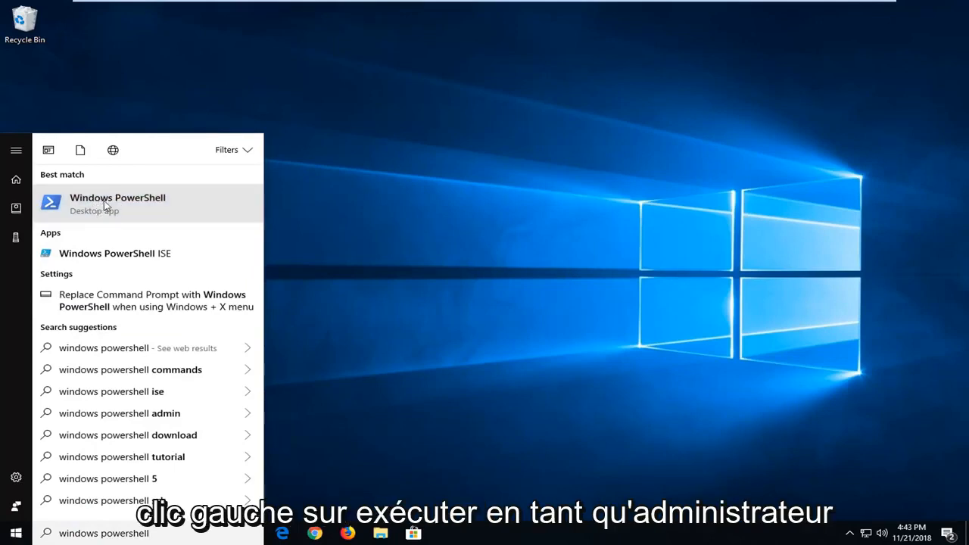
Step: Launch Windows PowerShell as administrator and approve the User Account Control prompt
right_click(118, 203)
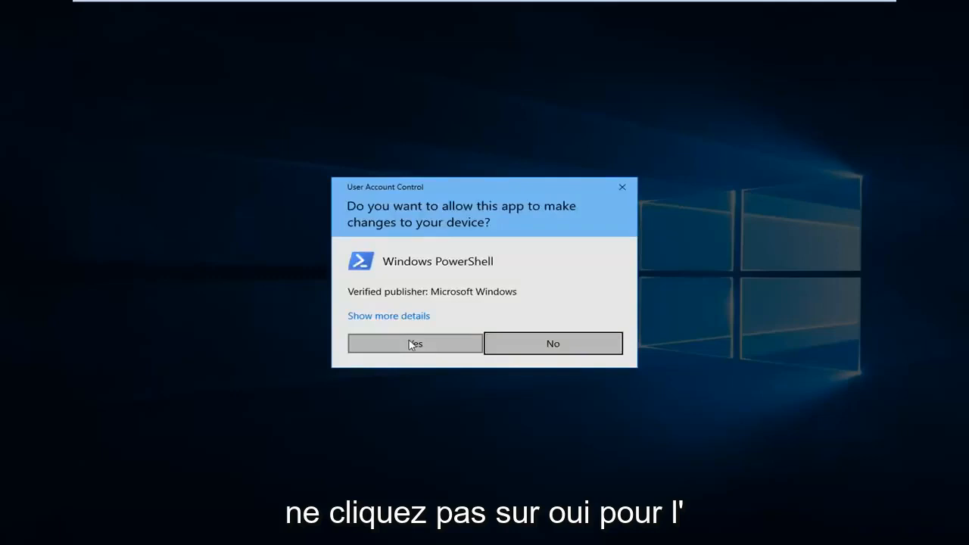
left_click(553, 343)
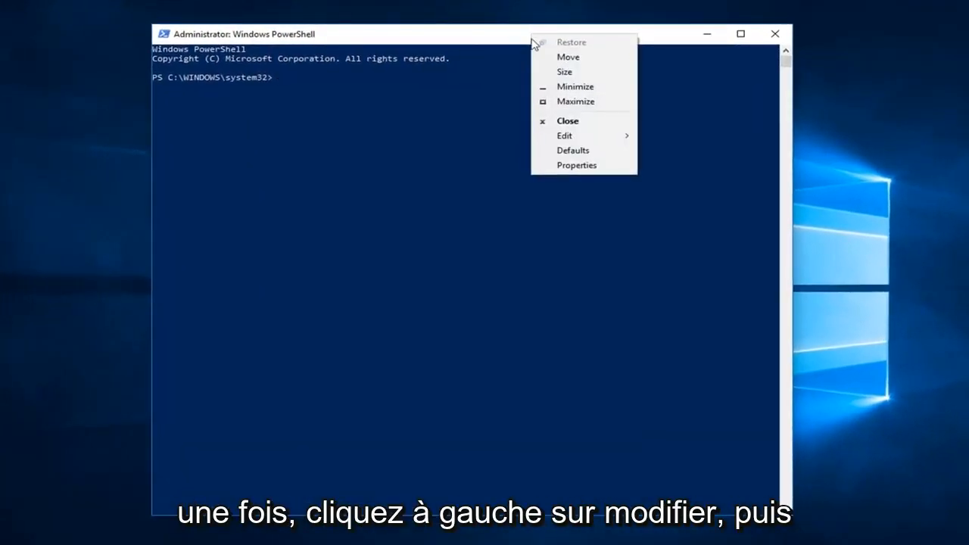
Step: Paste the copied Set-ExecutionPolicy command at the administrator prompt via Edit > Paste
left_click(563, 136)
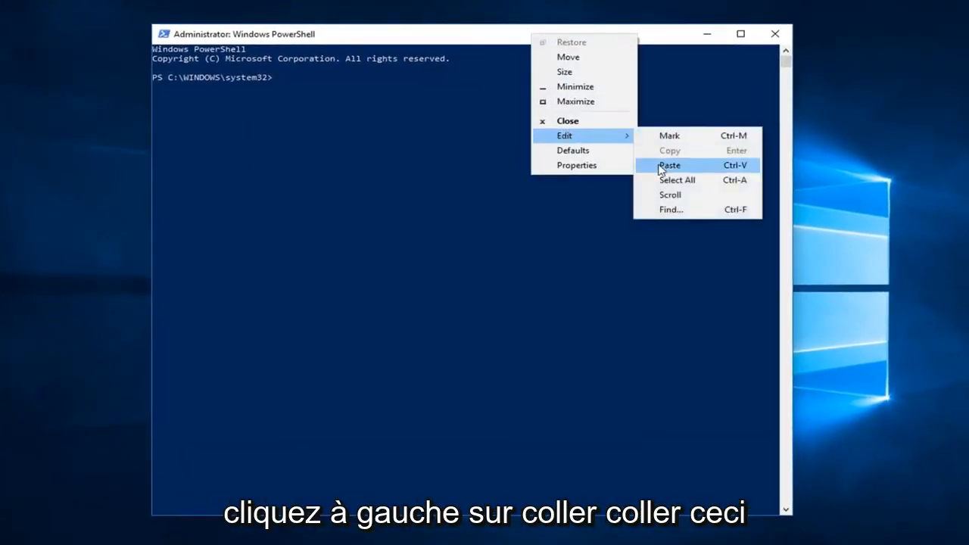
left_click(670, 165)
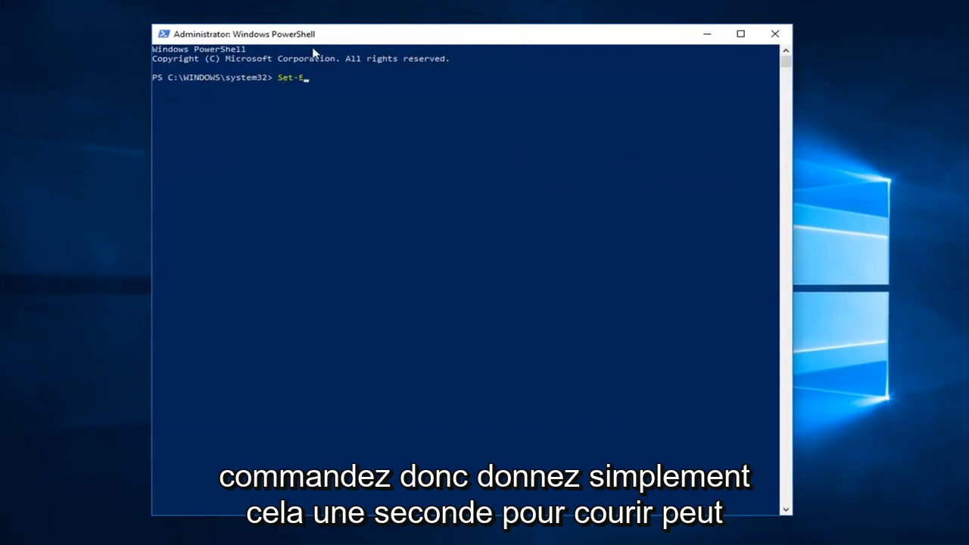
Step: Run Set-ExecutionPolicy RemoteSigned, bringing up the Execution Policy Change prompt
type("xecutionPolicy RemoteSigned")
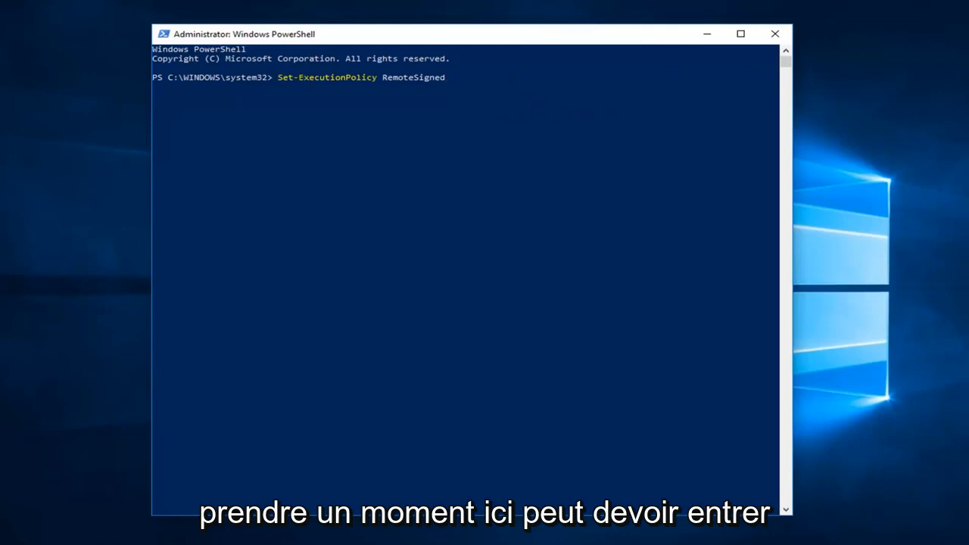
key("enter")
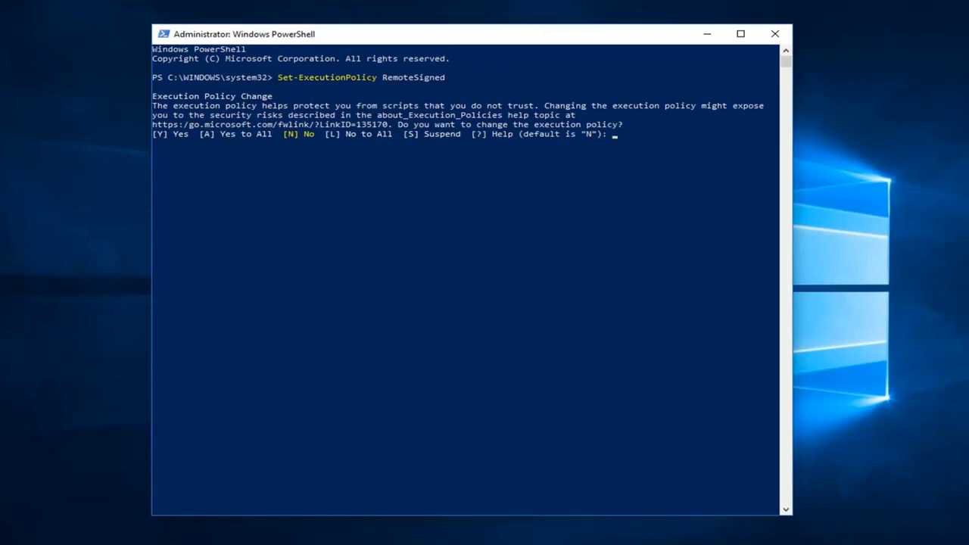
mouse_move(644, 150)
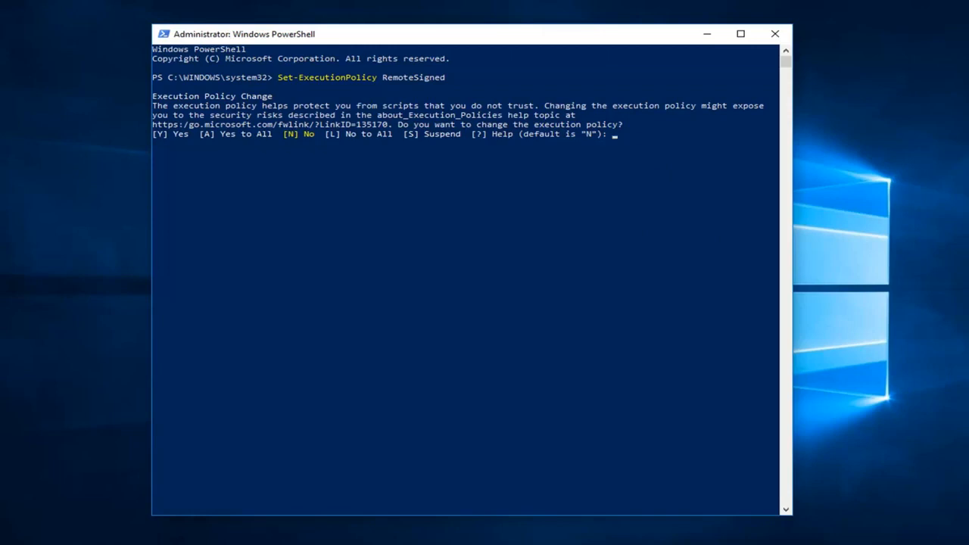
Step: Answer 'A' (Yes to All) to confirm the execution policy change
type("a")
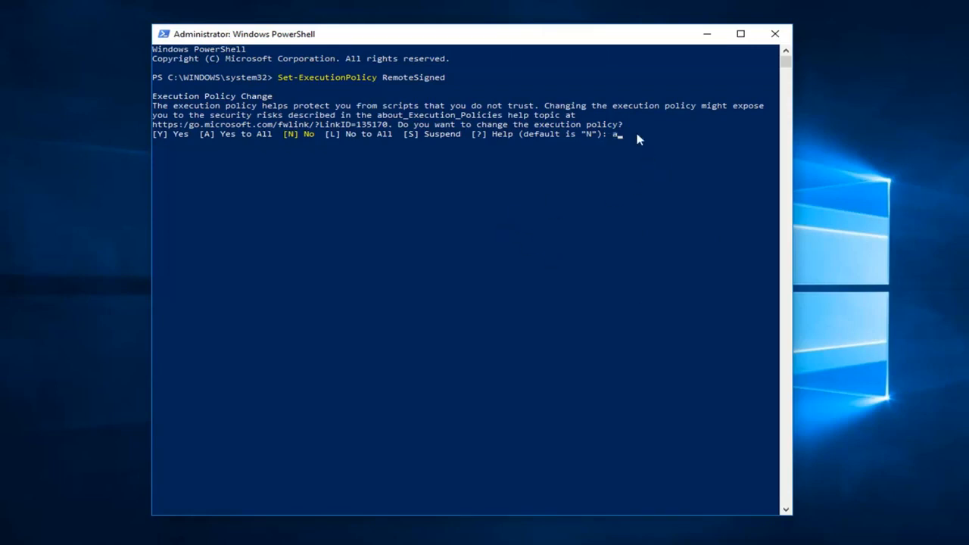
key("enter")
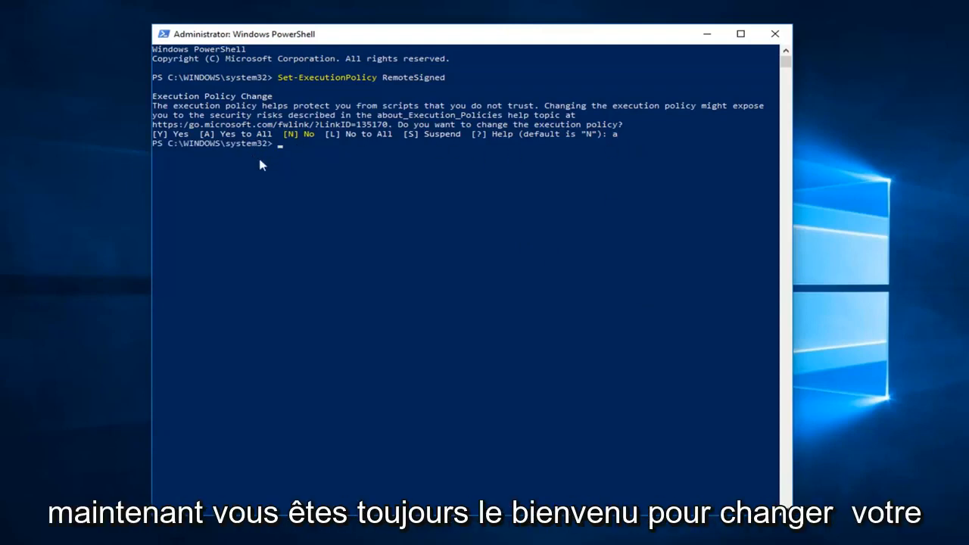
mouse_move(430, 150)
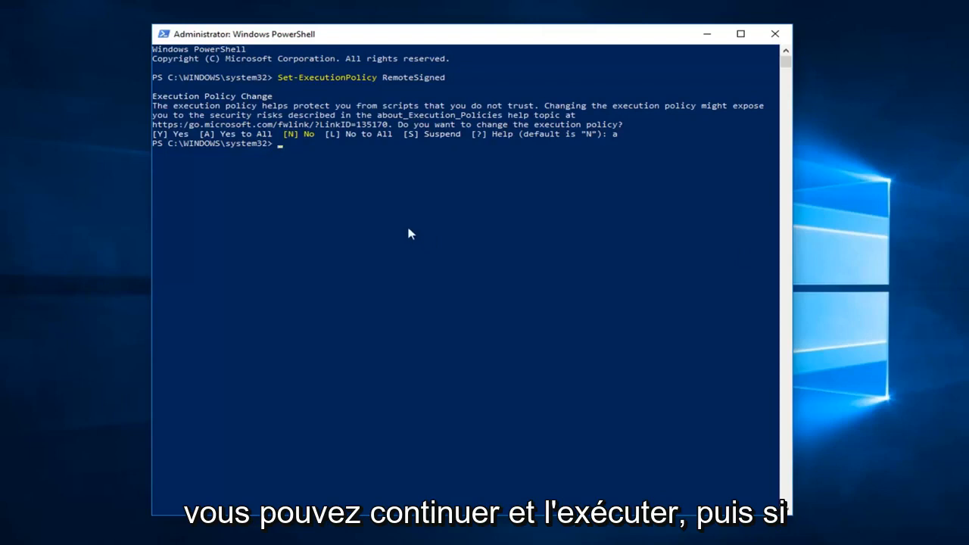
mouse_move(412, 151)
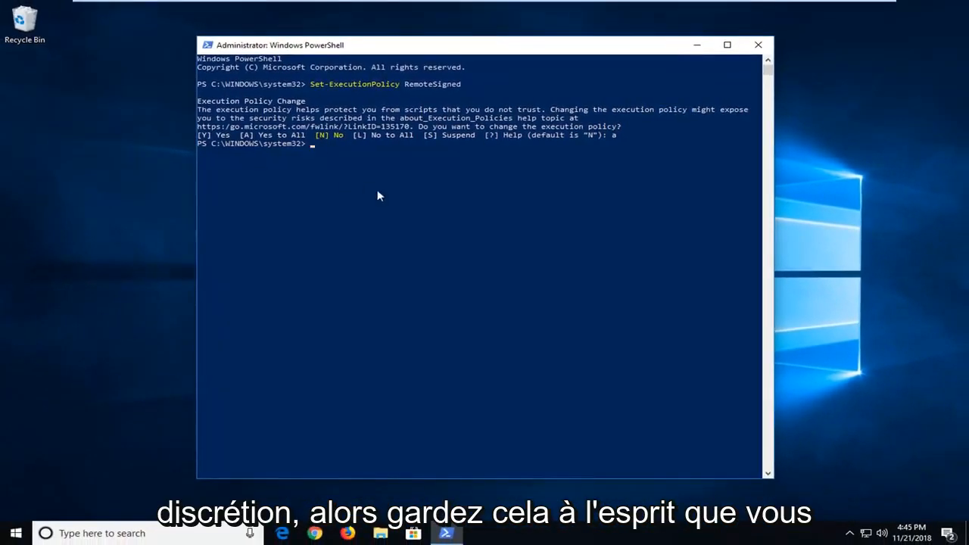
mouse_move(371, 180)
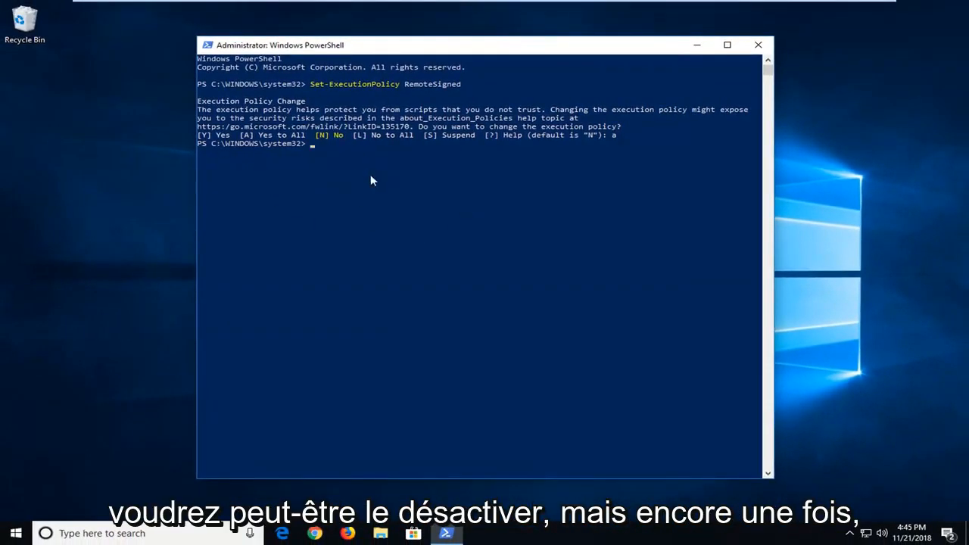
mouse_move(756, 60)
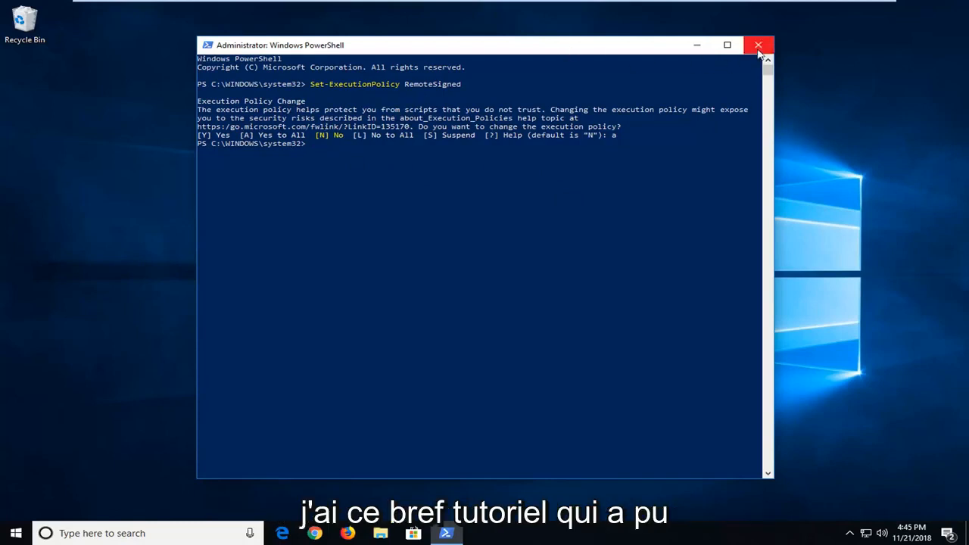
Step: Close the administrator PowerShell window, returning to the desktop
left_click(759, 46)
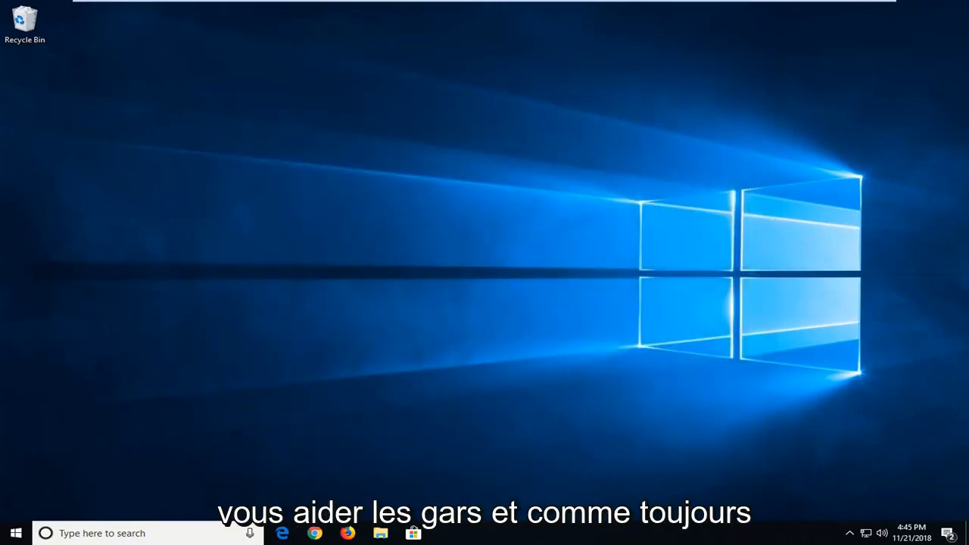